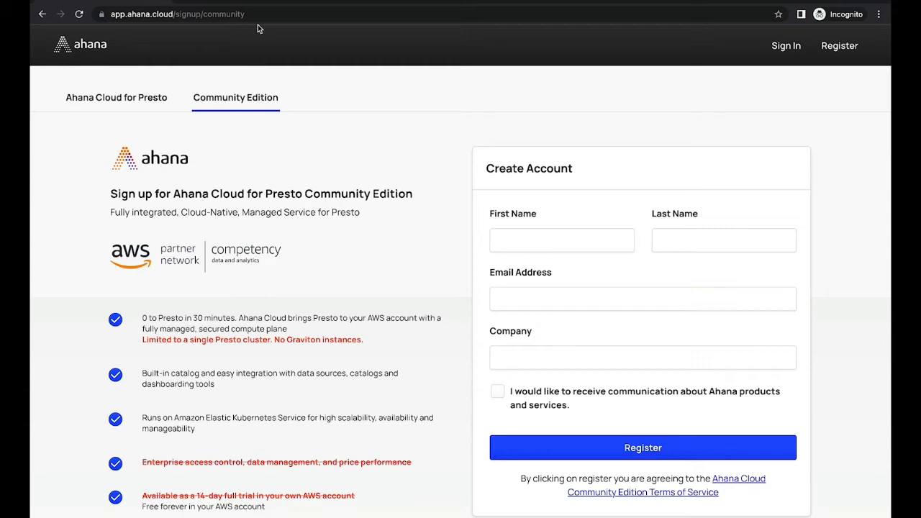
{"action": "mouse_move", "coordinate": [151, 26]}
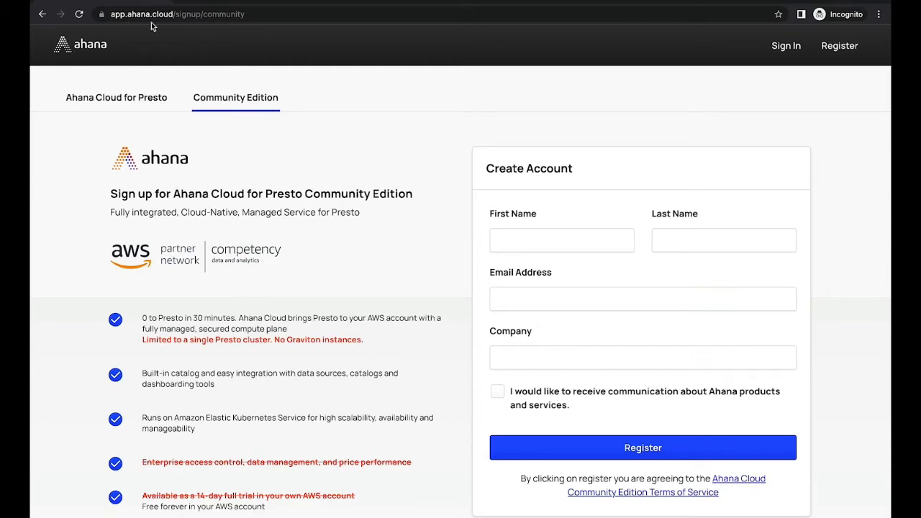
{"action": "mouse_move", "coordinate": [188, 28]}
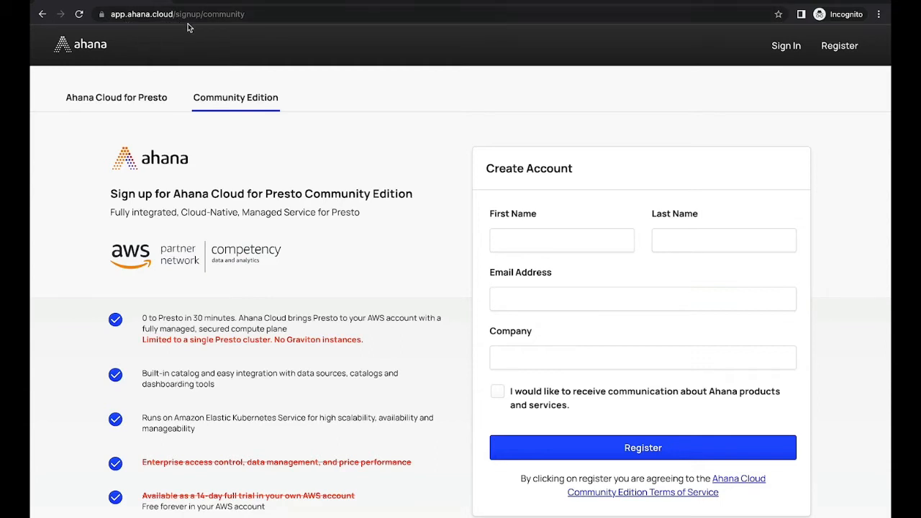
{"action": "left_click", "coordinate": [561, 240]}
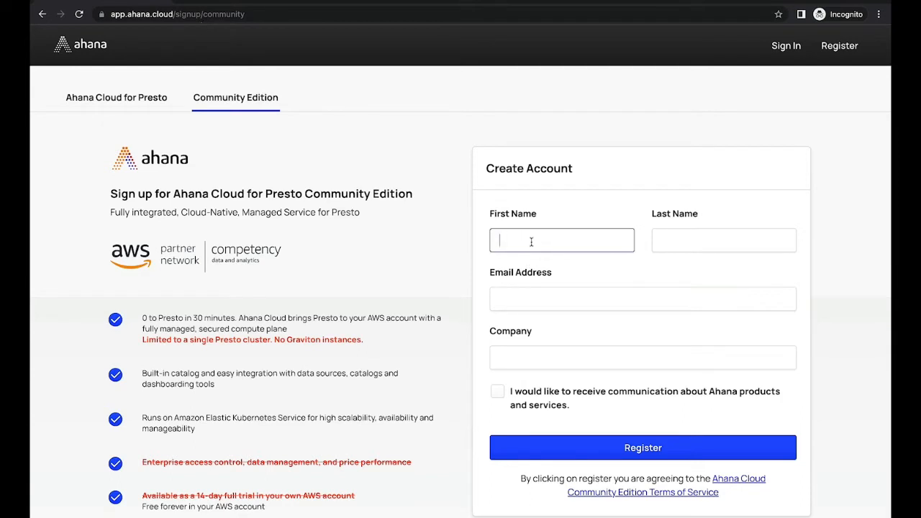
{"action": "type", "text": "Sonny"}
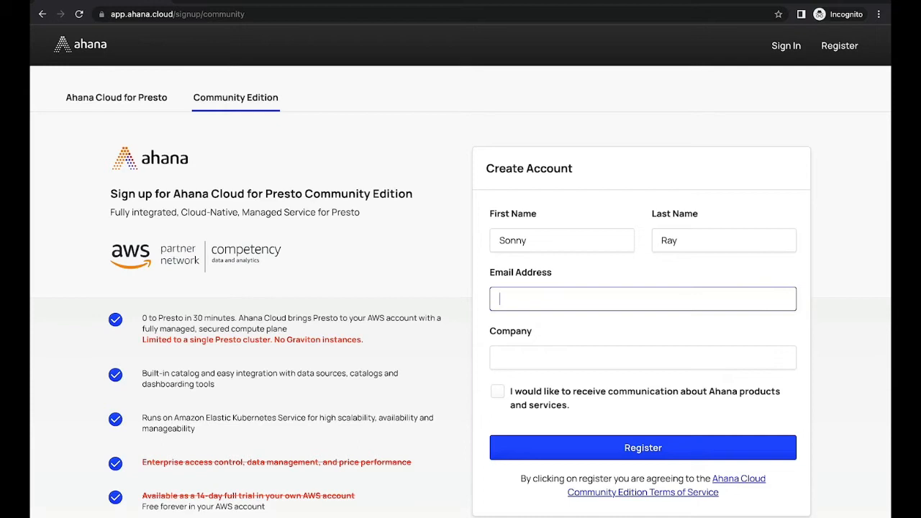
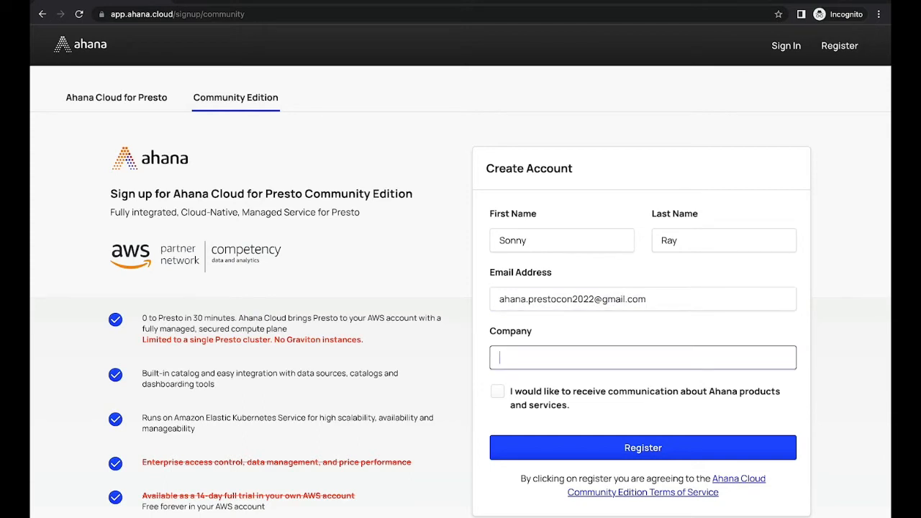
{"action": "type", "text": "prestocon"}
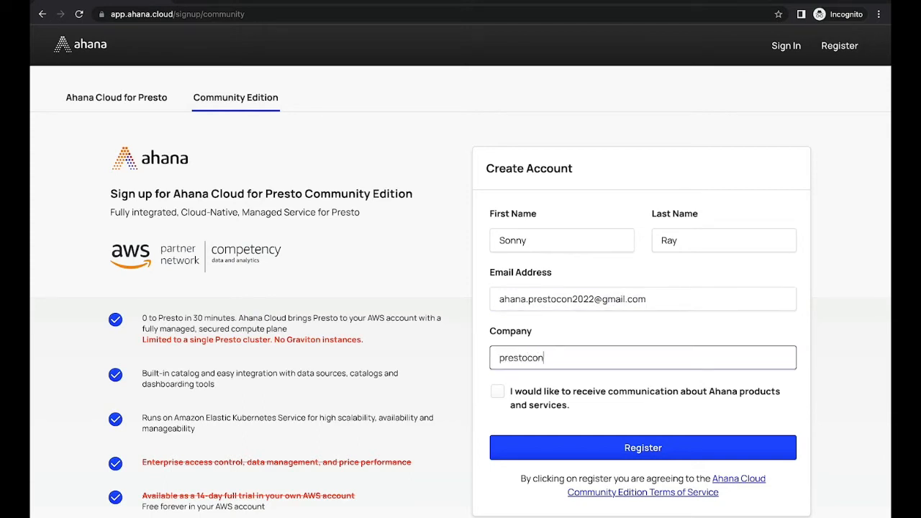
Opt in to communications, register the account, then sign in with the new email and temporary password
{"action": "left_click", "coordinate": [641, 446]}
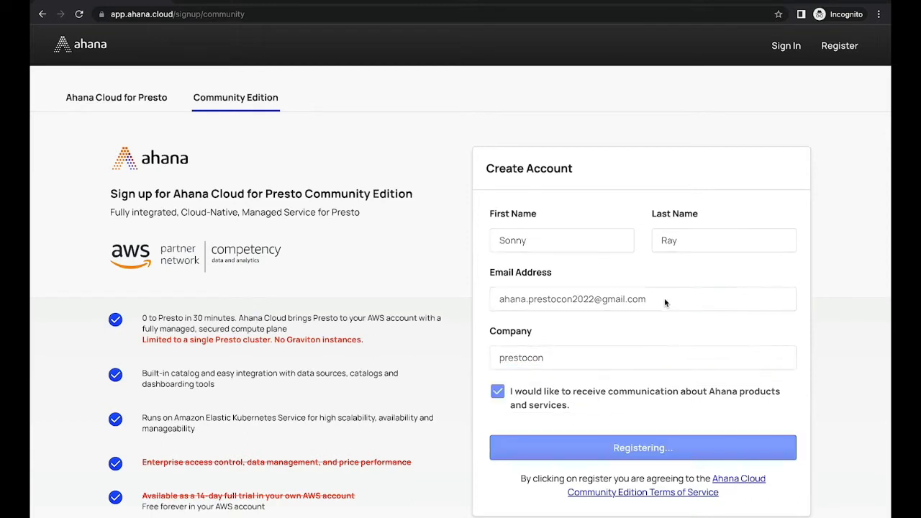
{"action": "left_click", "coordinate": [642, 447]}
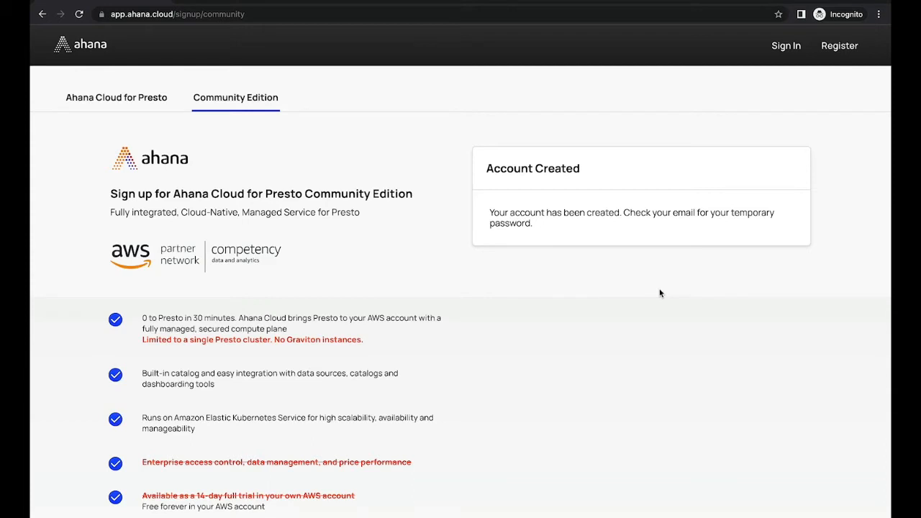
{"action": "left_click", "coordinate": [785, 44]}
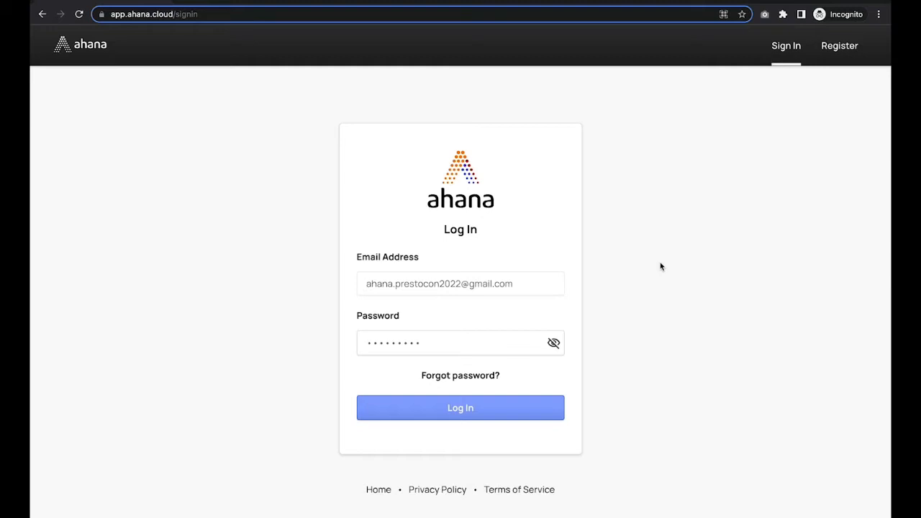
{"action": "left_click", "coordinate": [460, 407]}
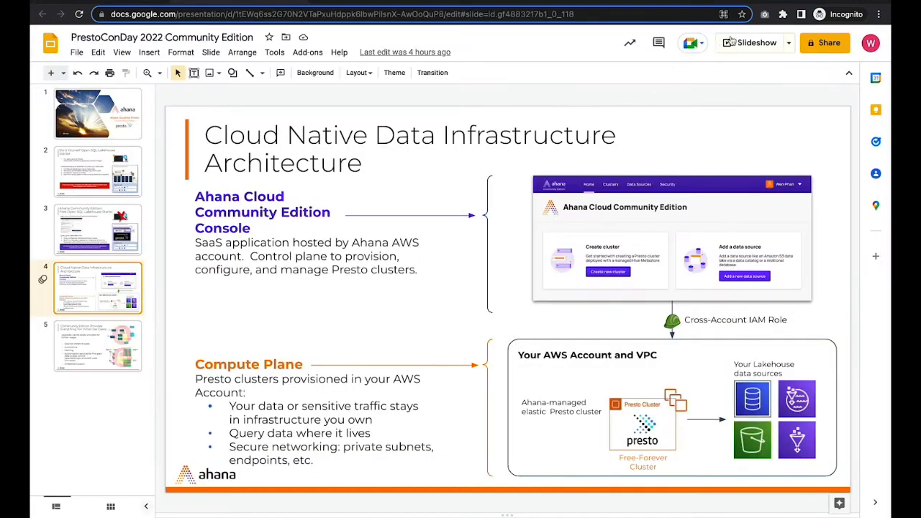
Switch to the Cloud Native Data Infrastructure Architecture slide for presenting
{"action": "left_click", "coordinate": [751, 43]}
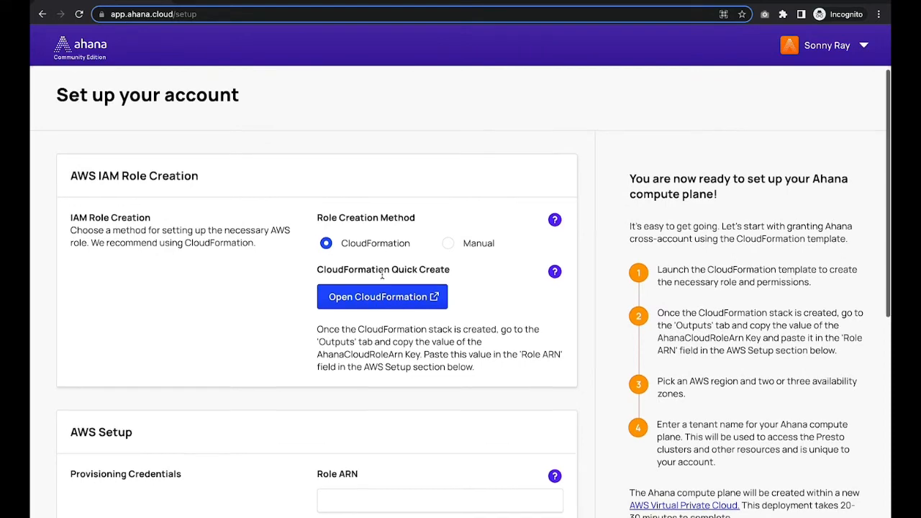
{"action": "left_click", "coordinate": [448, 242]}
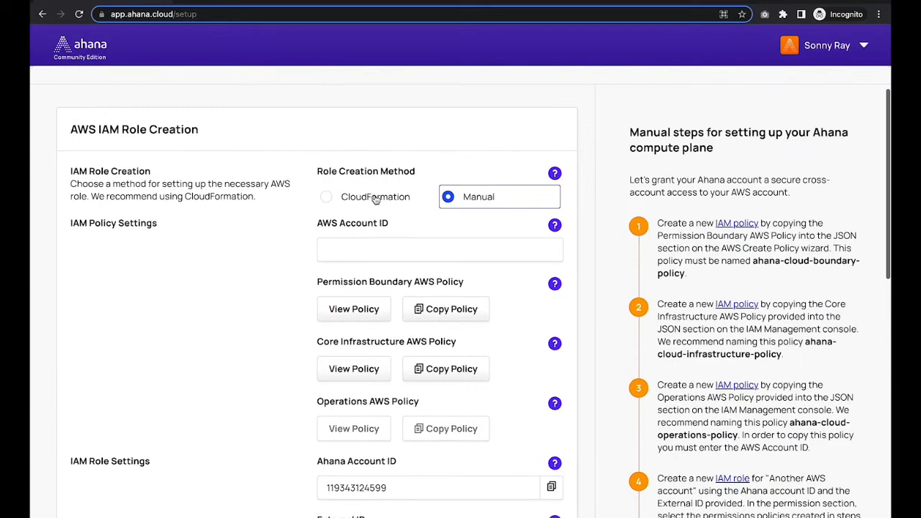
{"action": "left_click", "coordinate": [325, 196]}
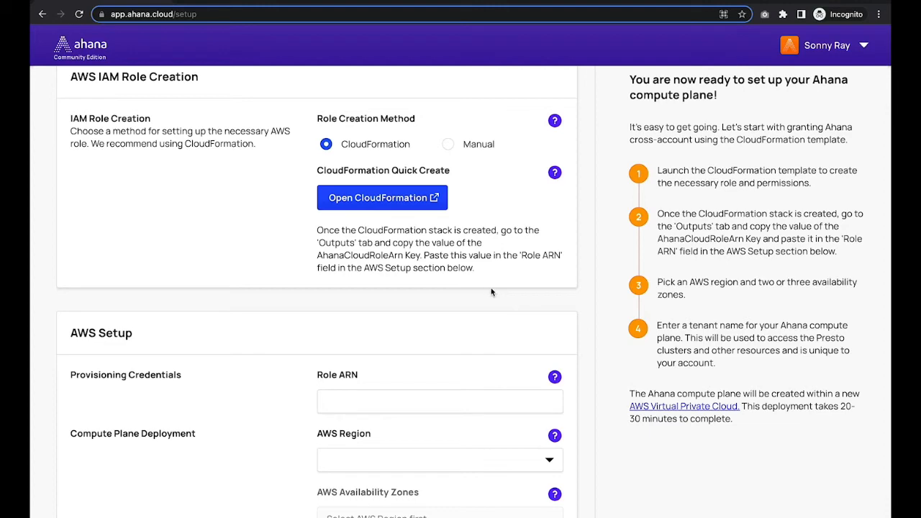
{"action": "scroll", "scroll_direction": "down", "scroll_amount": 3}
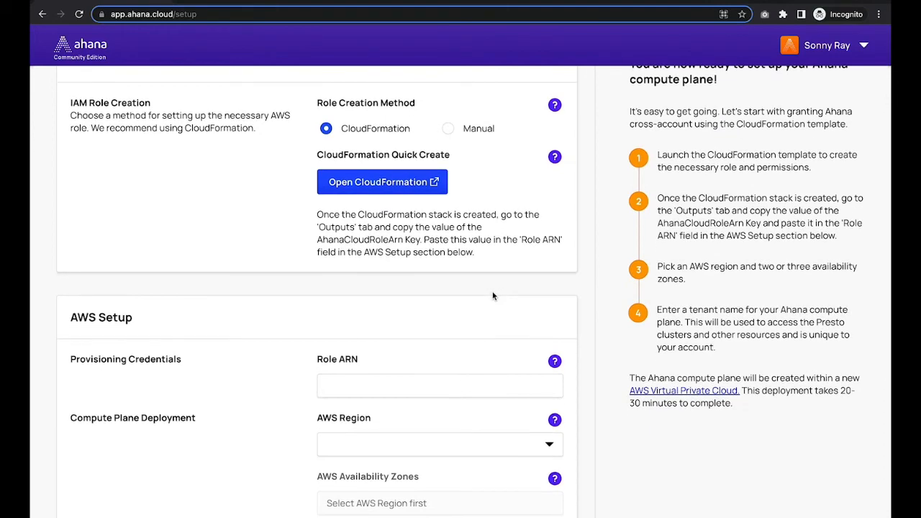
{"action": "scroll", "scroll_direction": "down", "scroll_amount": 3}
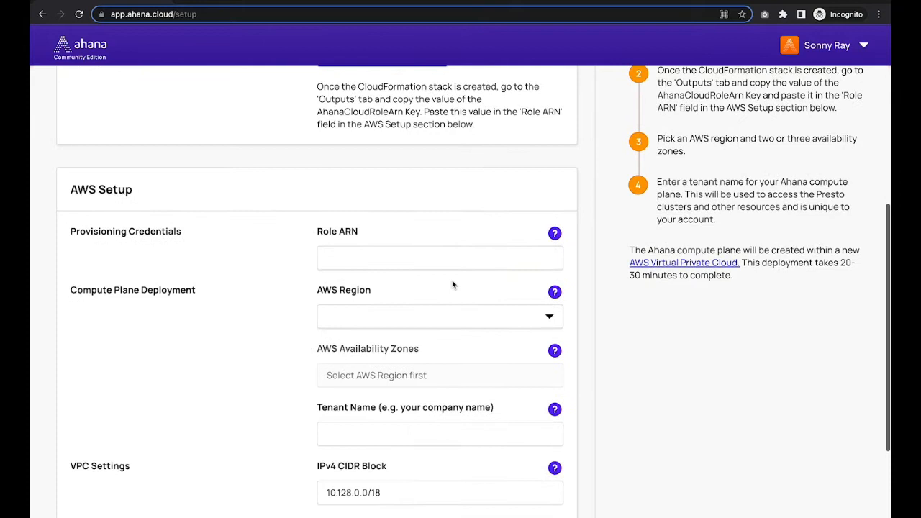
{"action": "type", "text": "arn:aws:iam::299095523242:role/ahana-cloud-presto"}
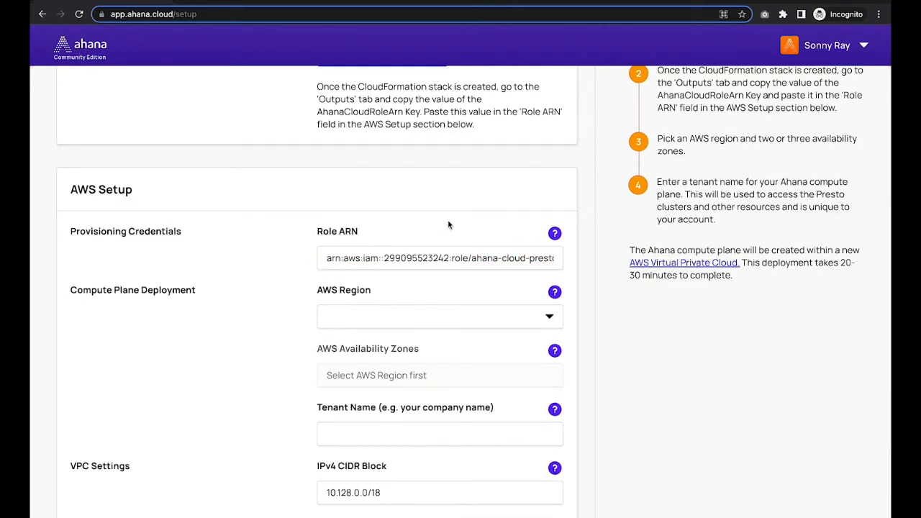
{"action": "left_click", "coordinate": [438, 317]}
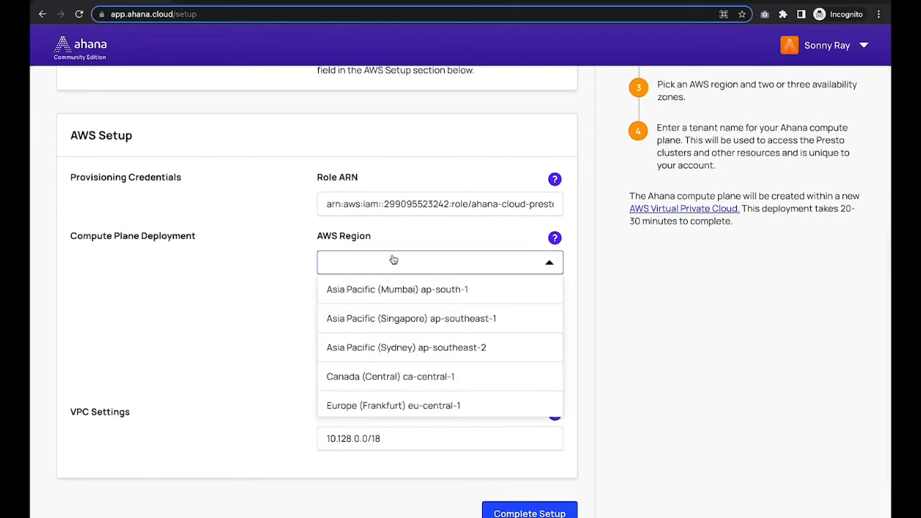
{"action": "scroll", "scroll_direction": "down", "scroll_amount": 3}
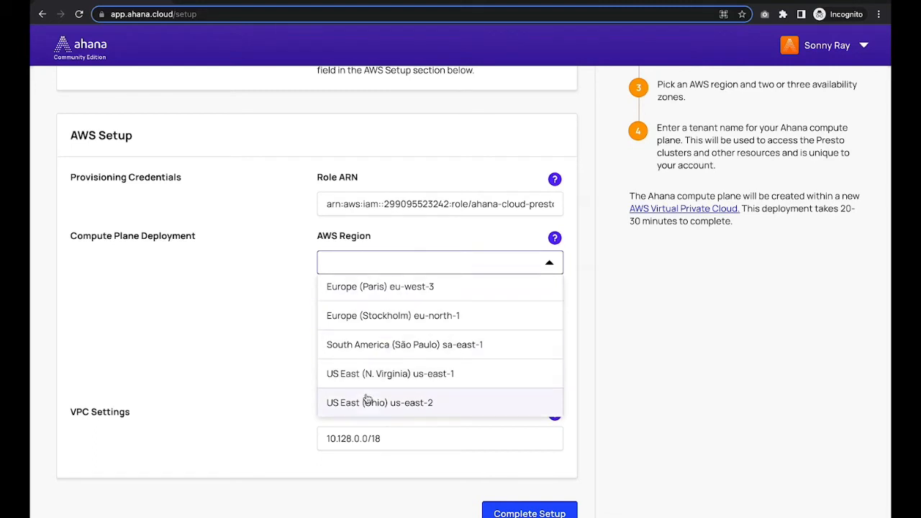
{"action": "left_click", "coordinate": [380, 403]}
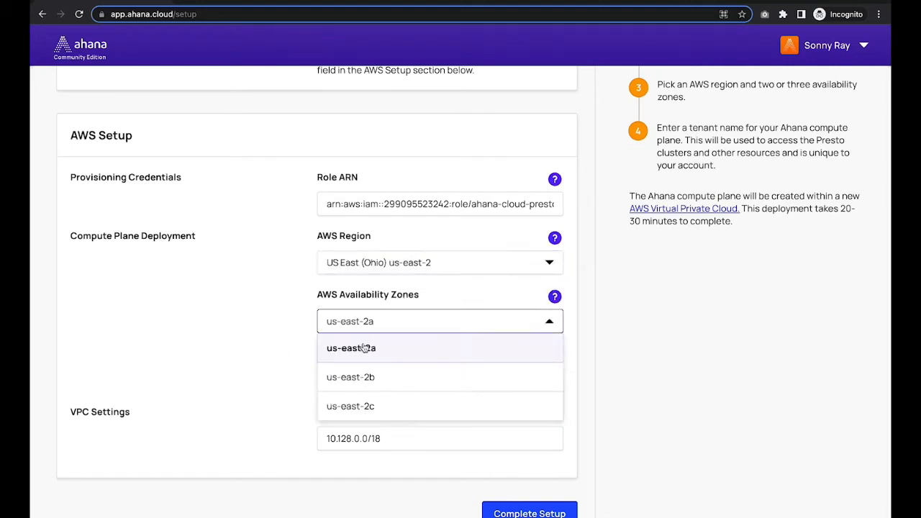
Add availability zone us-east-2b alongside us-east-2a and set tenant name prestocon
{"action": "left_click", "coordinate": [351, 377]}
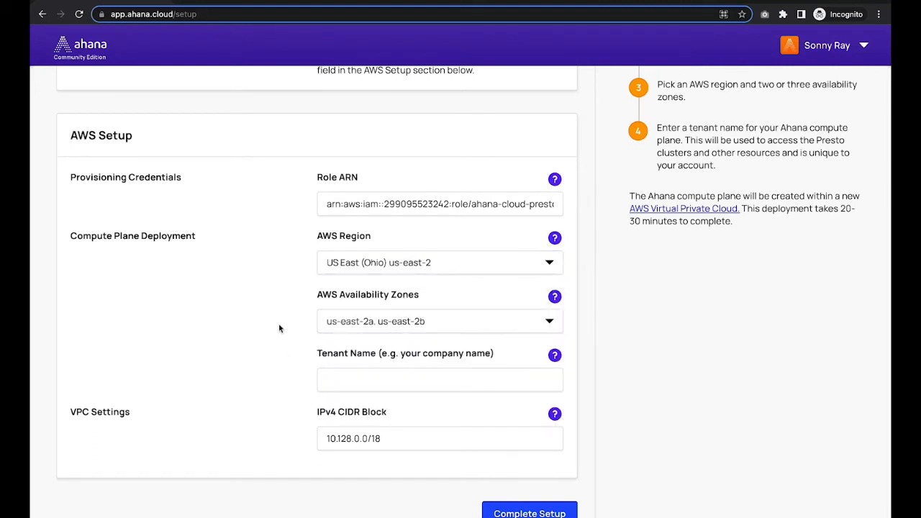
{"action": "left_click", "coordinate": [438, 380]}
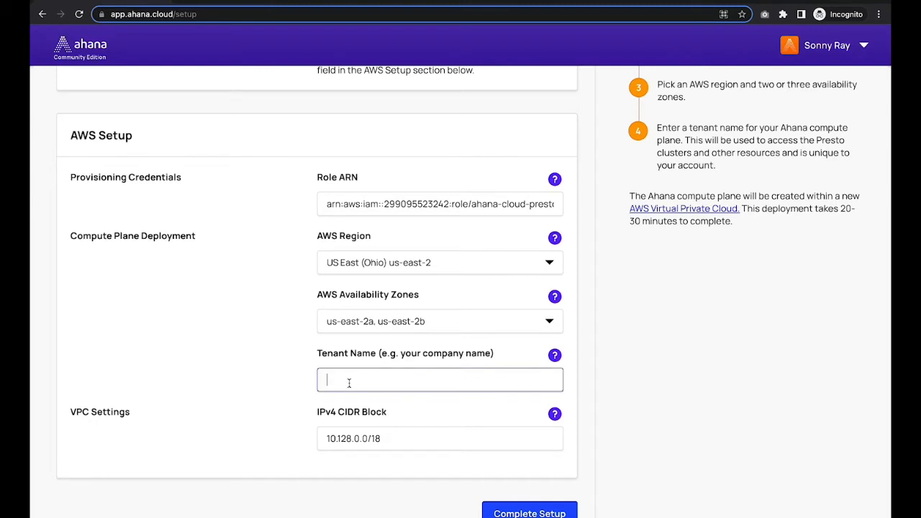
{"action": "type", "text": "prestocon"}
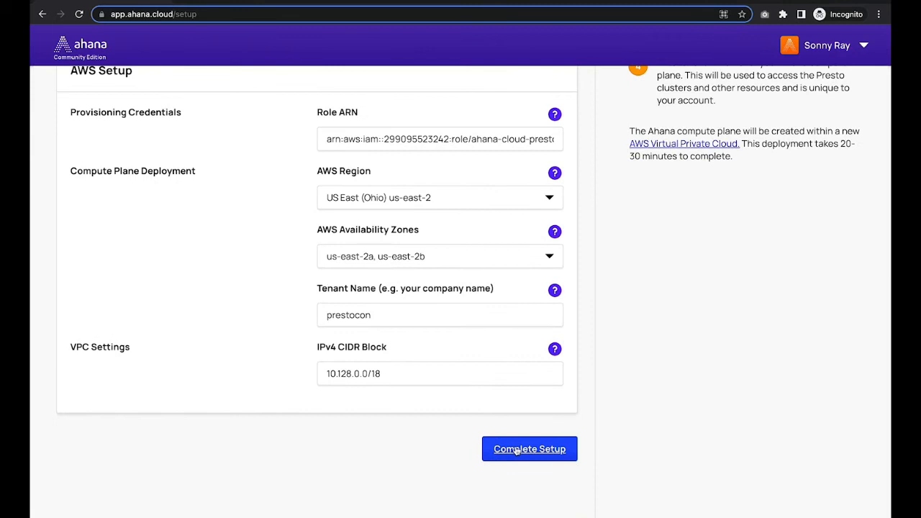
Complete and confirm the compute plane setup, then begin naming a new cluster
{"action": "left_click", "coordinate": [530, 449]}
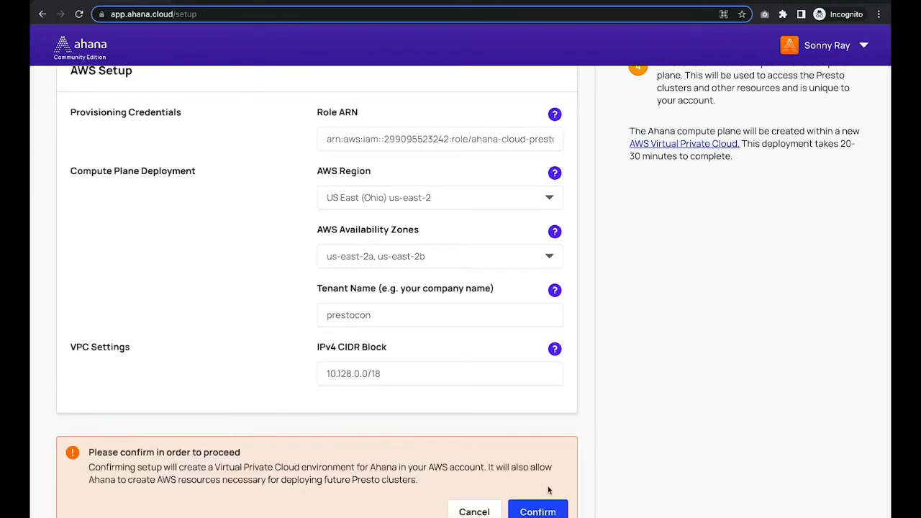
{"action": "left_click", "coordinate": [538, 512]}
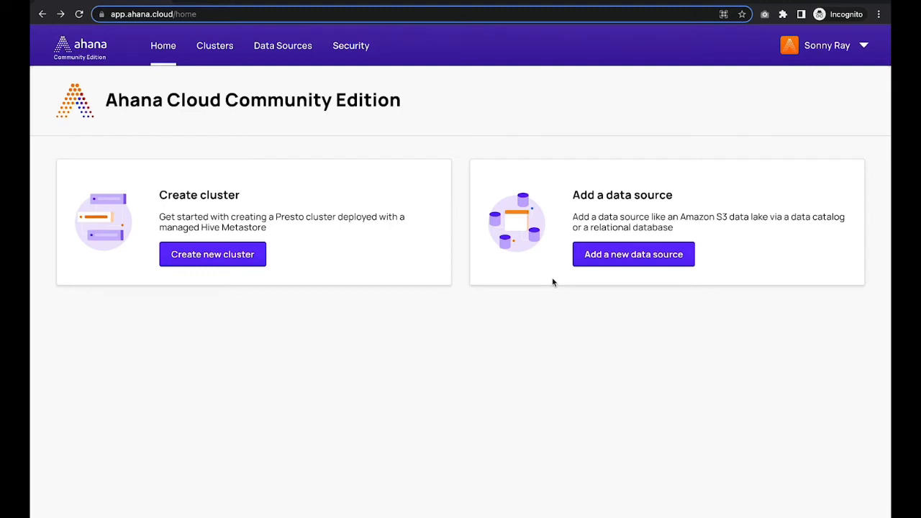
{"action": "mouse_move", "coordinate": [319, 274]}
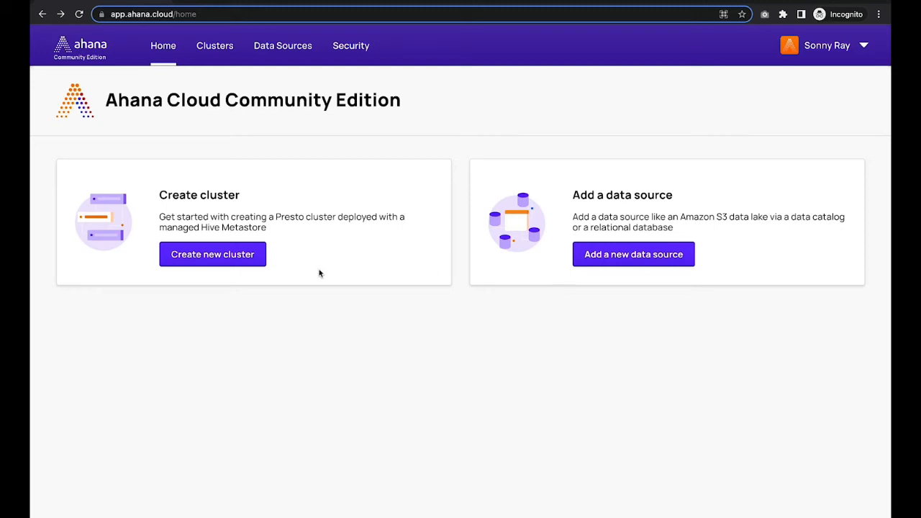
{"action": "left_click", "coordinate": [213, 253]}
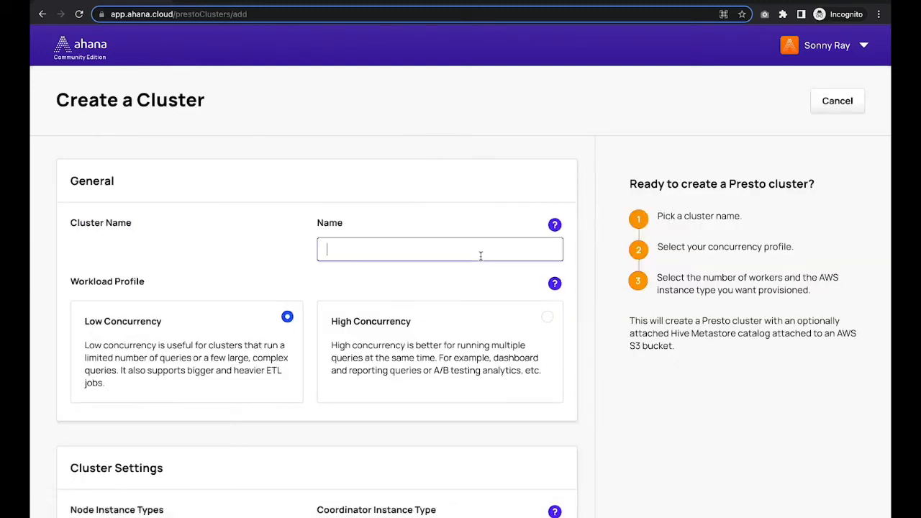
Name the cluster prestoco and review the m5.large coordinator instance type options
{"action": "type", "text": "prestoco"}
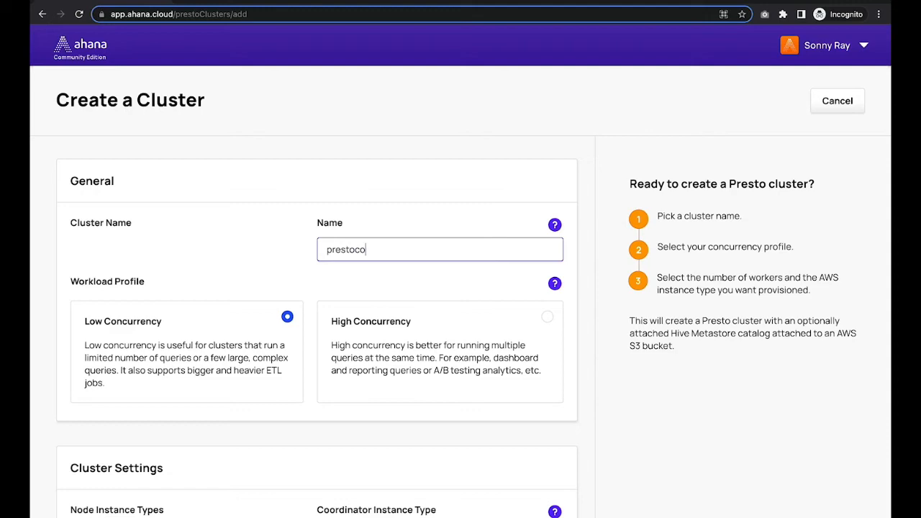
{"action": "scroll", "scroll_direction": "down", "scroll_amount": 3}
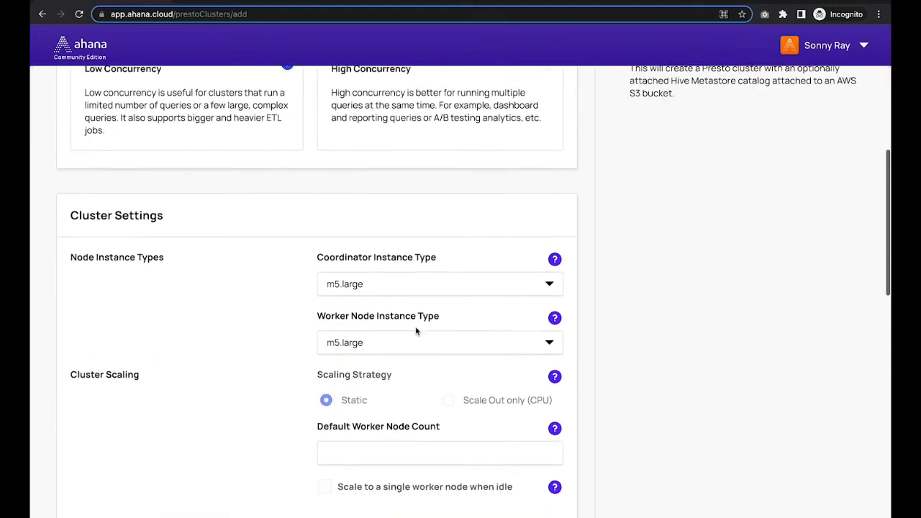
{"action": "scroll", "scroll_direction": "down", "scroll_amount": 3}
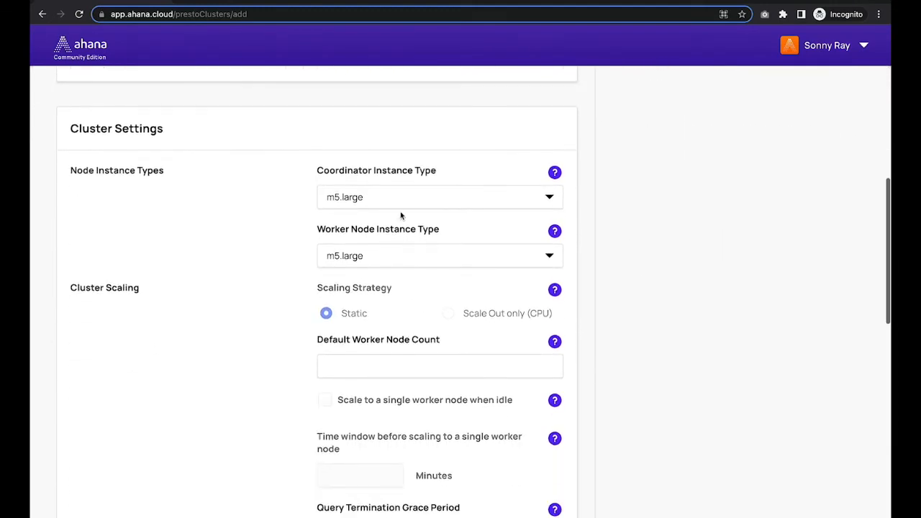
{"action": "left_click", "coordinate": [439, 195]}
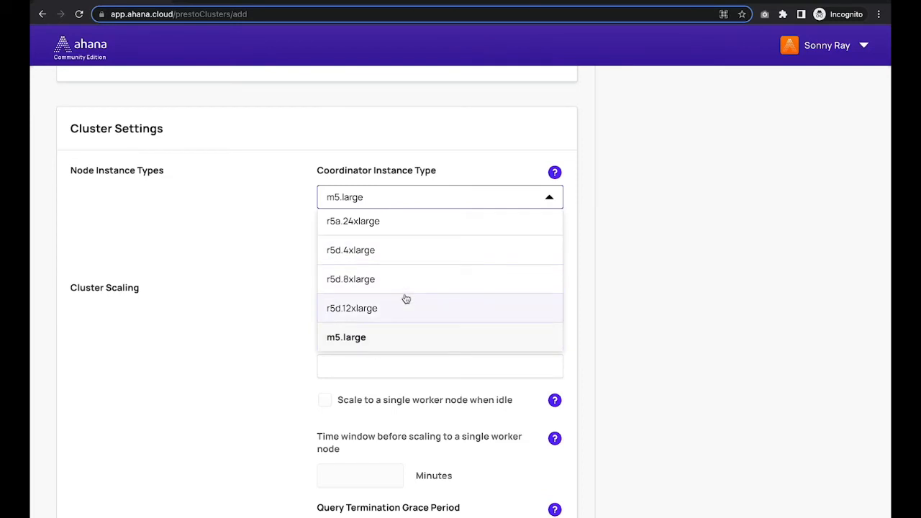
{"action": "scroll", "scroll_direction": "down", "scroll_amount": 3}
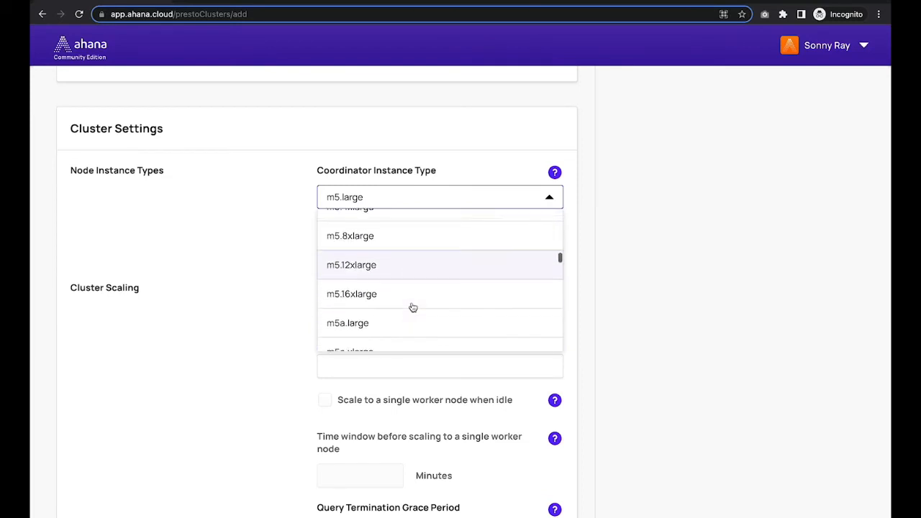
{"action": "scroll", "scroll_direction": "down", "scroll_amount": 3}
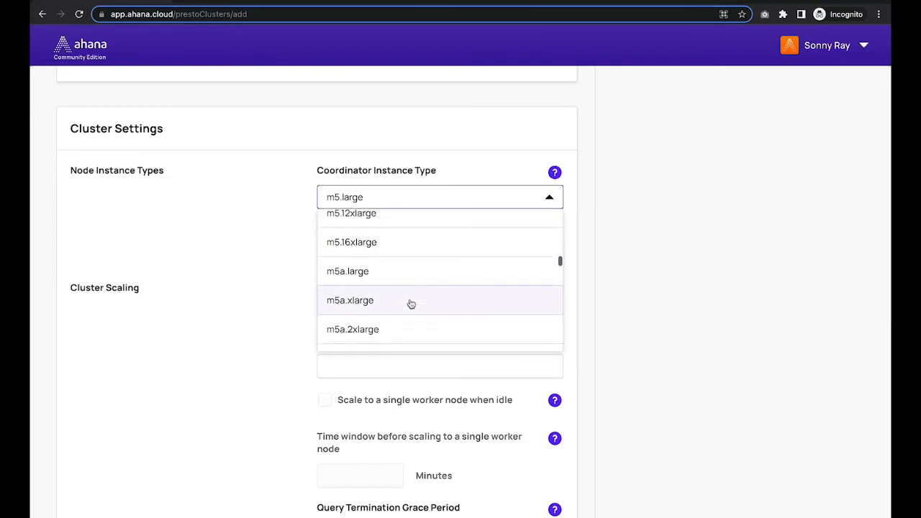
{"action": "scroll", "scroll_direction": "down", "scroll_amount": 3}
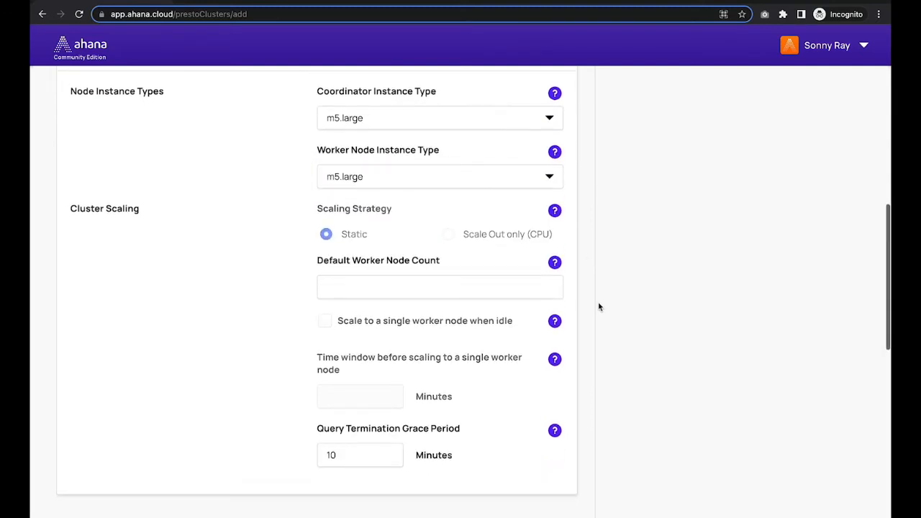
Set the default worker node count to 3 and start creating a Presto user
{"action": "type", "text": "3"}
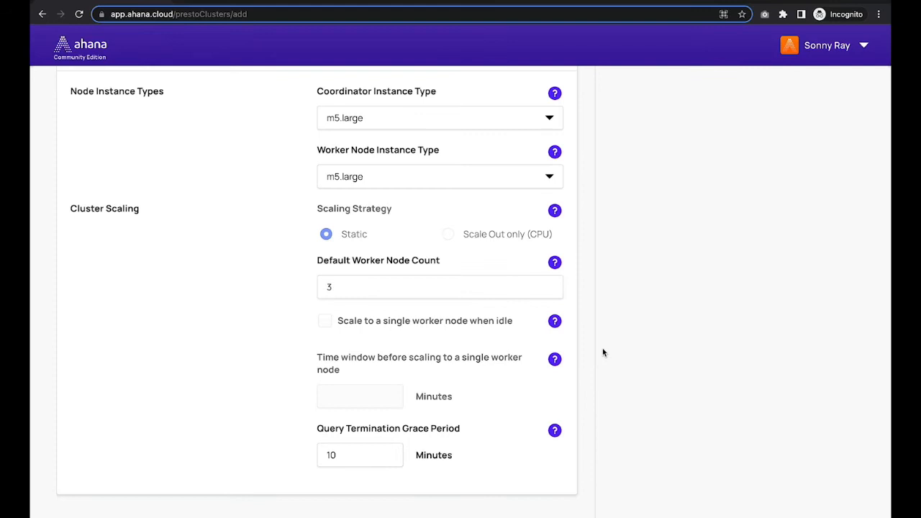
{"action": "scroll", "scroll_direction": "down", "scroll_amount": 3}
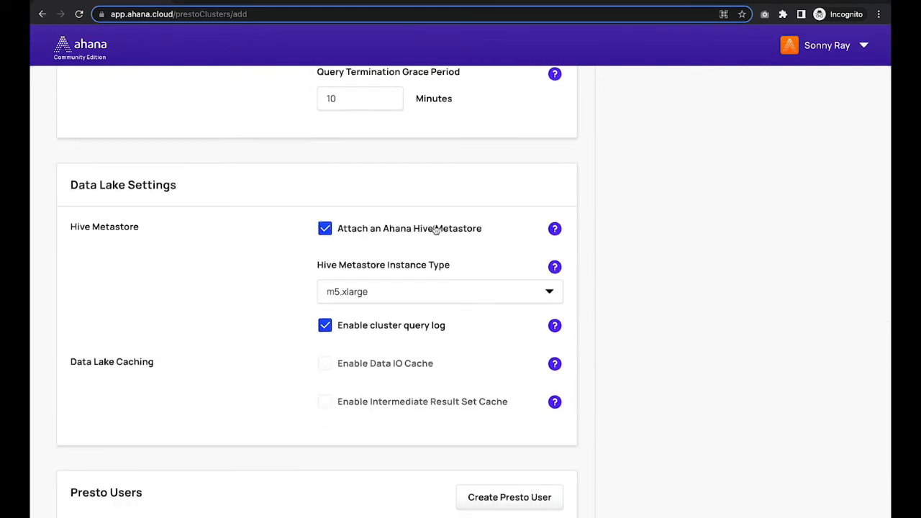
{"action": "mouse_move", "coordinate": [564, 288]}
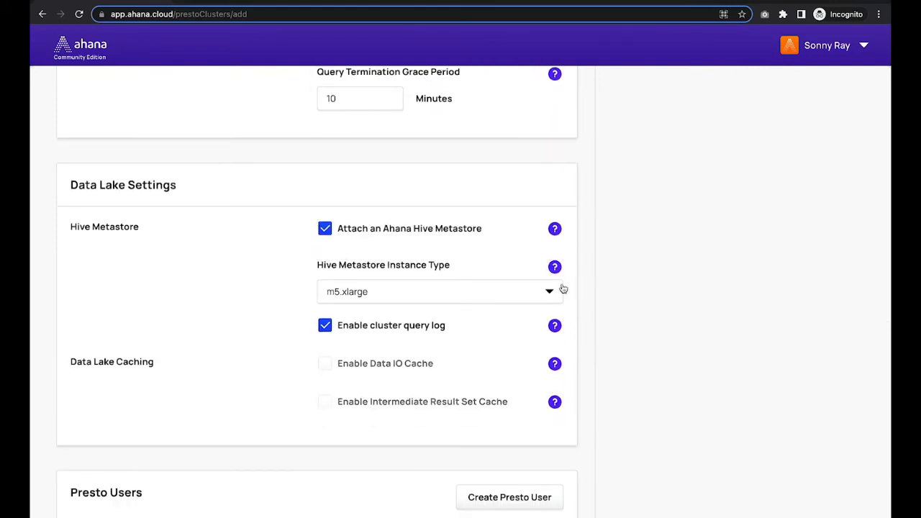
{"action": "scroll", "scroll_direction": "down", "scroll_amount": 3}
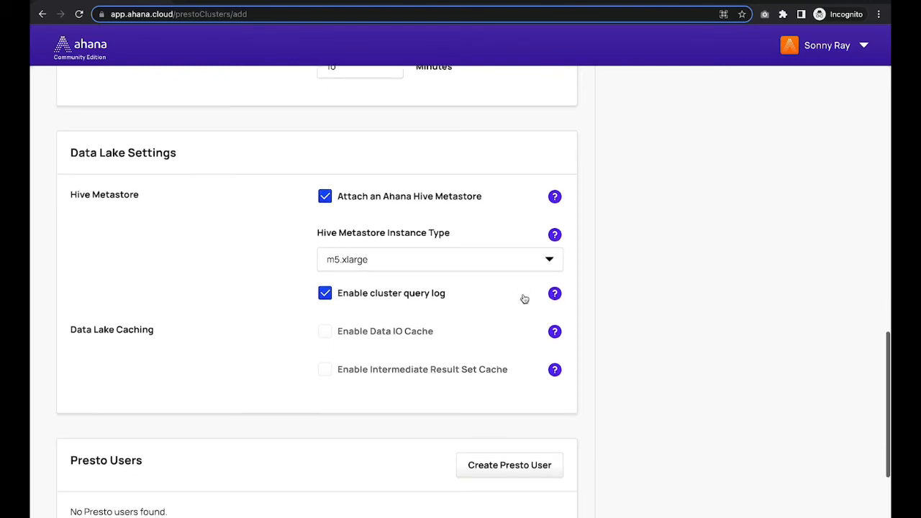
{"action": "left_click", "coordinate": [509, 465]}
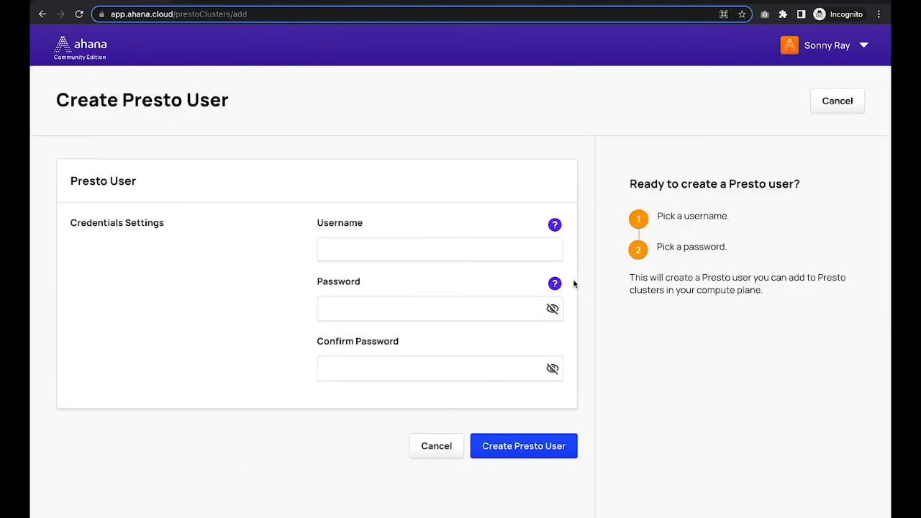
Create Presto user presto with a password and create the prestocon cluster
{"action": "type", "text": "presto"}
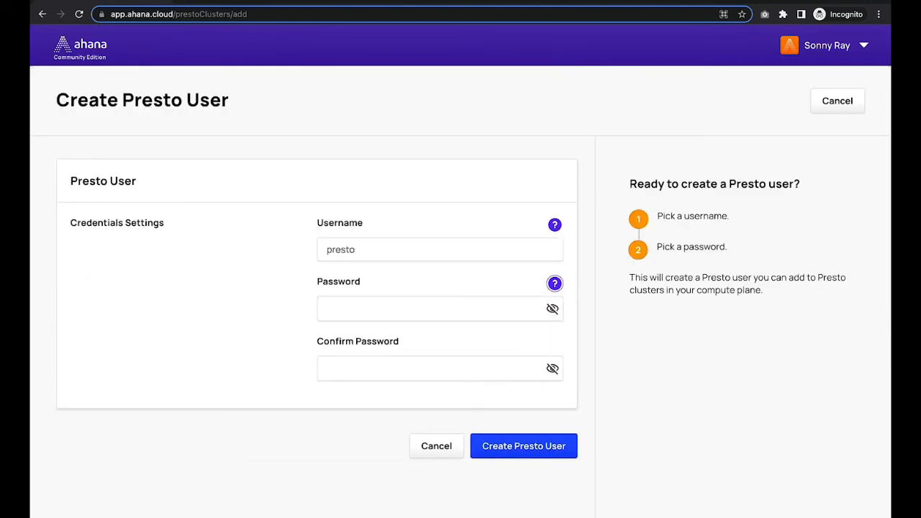
{"action": "type", "text": "••"}
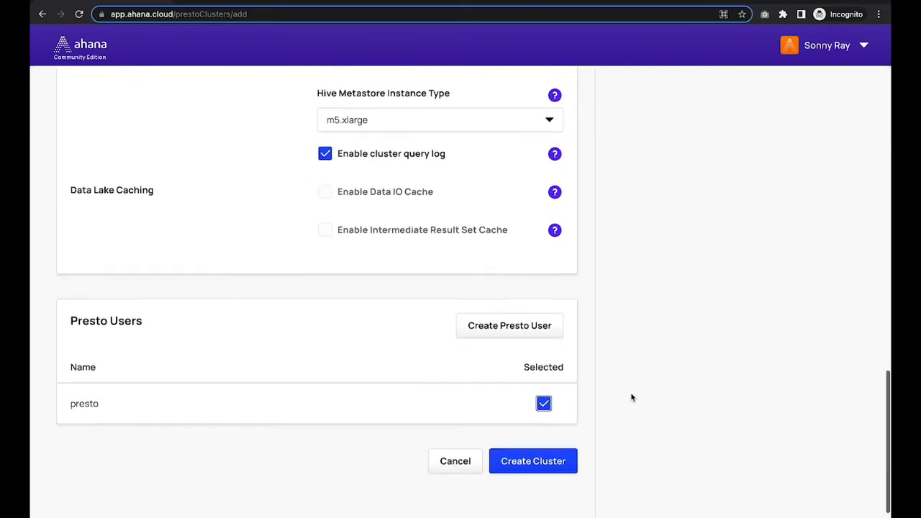
{"action": "left_click", "coordinate": [532, 461]}
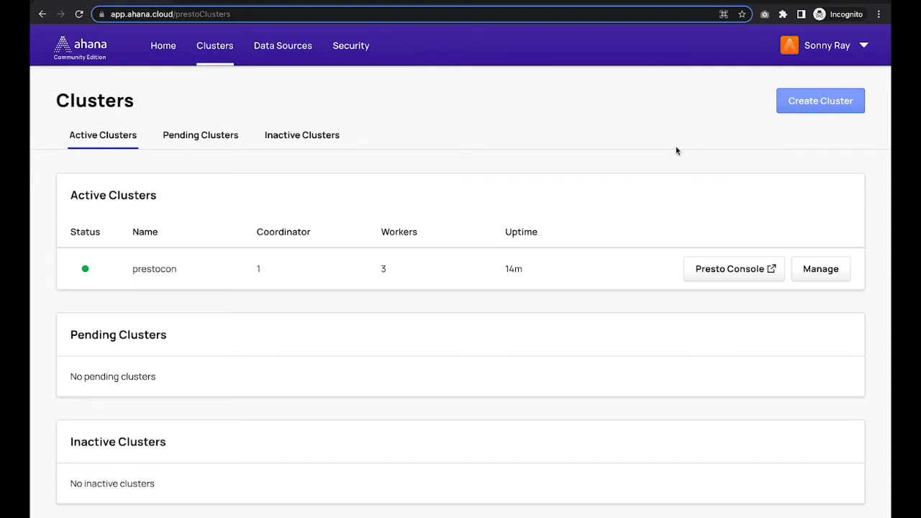
{"action": "mouse_move", "coordinate": [244, 6]}
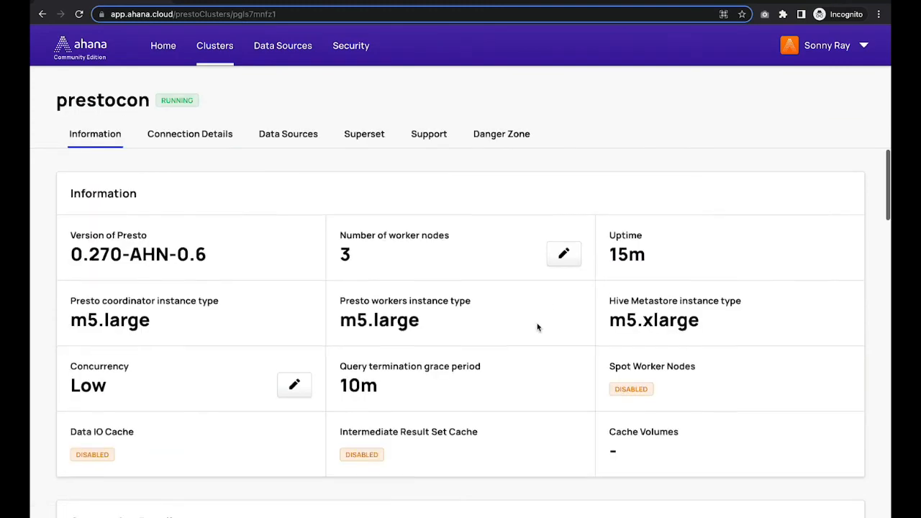
Review the prestocon cluster's connection details and launch its managed Superset endpoint
{"action": "left_click", "coordinate": [190, 134]}
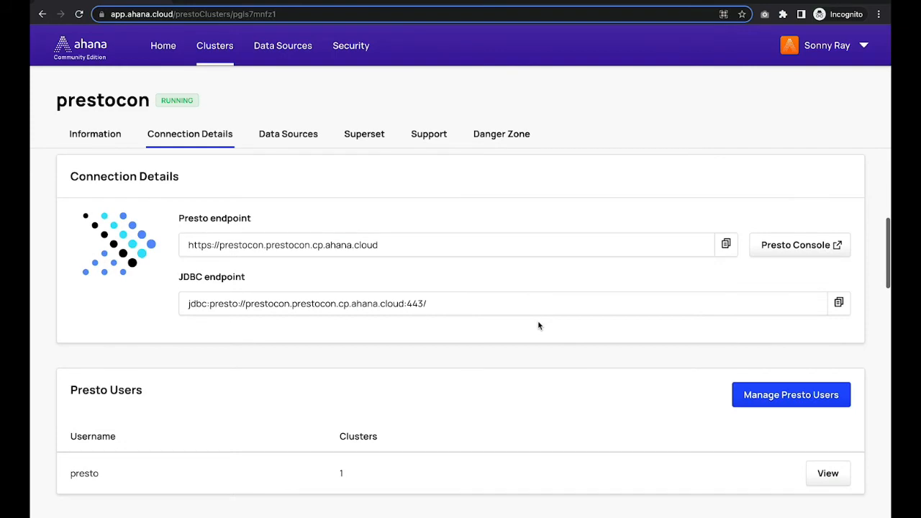
{"action": "scroll", "scroll_direction": "down", "scroll_amount": 3}
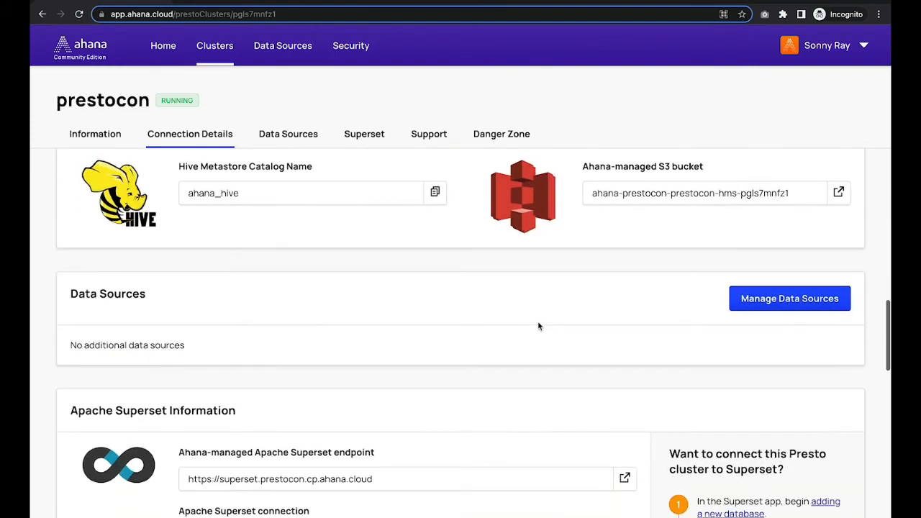
{"action": "left_click", "coordinate": [364, 134]}
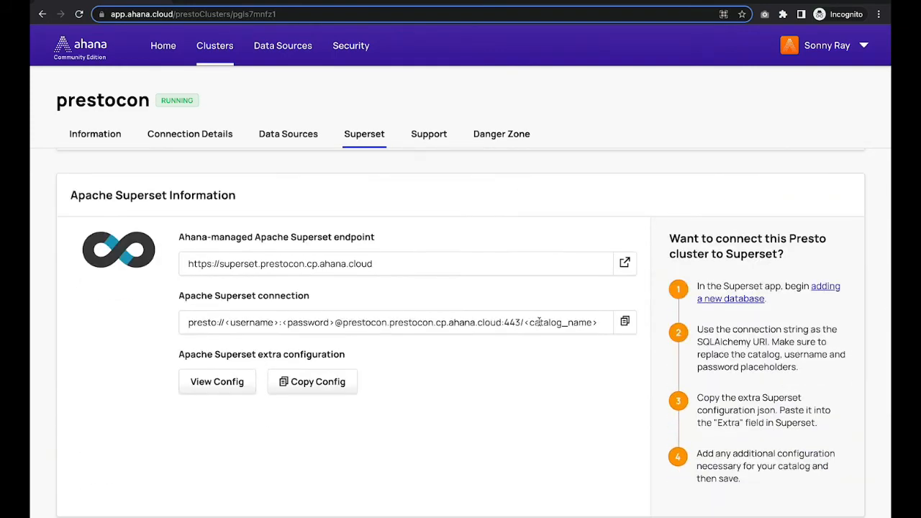
{"action": "left_click", "coordinate": [624, 261]}
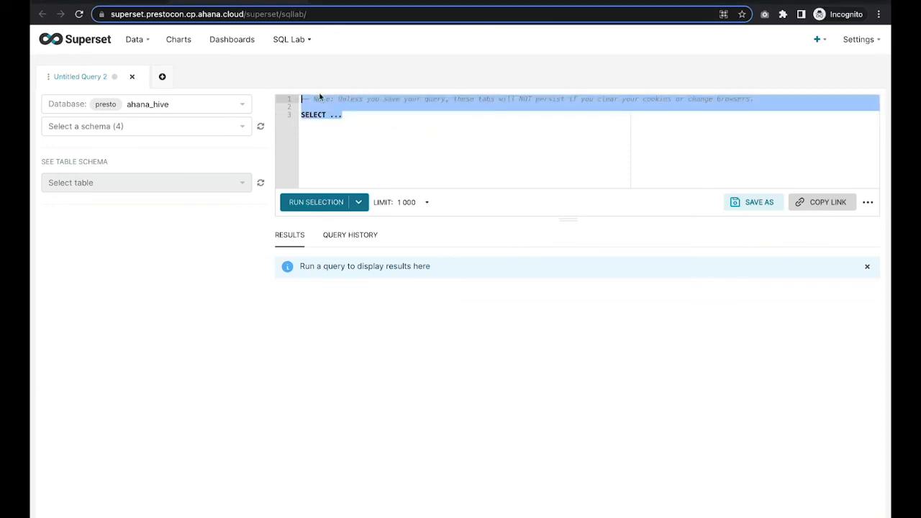
List ahana_hive schemas and prestocon tables, then write select * from ahana_hive.prestocon.transactions limit 10
{"action": "left_click", "coordinate": [315, 201]}
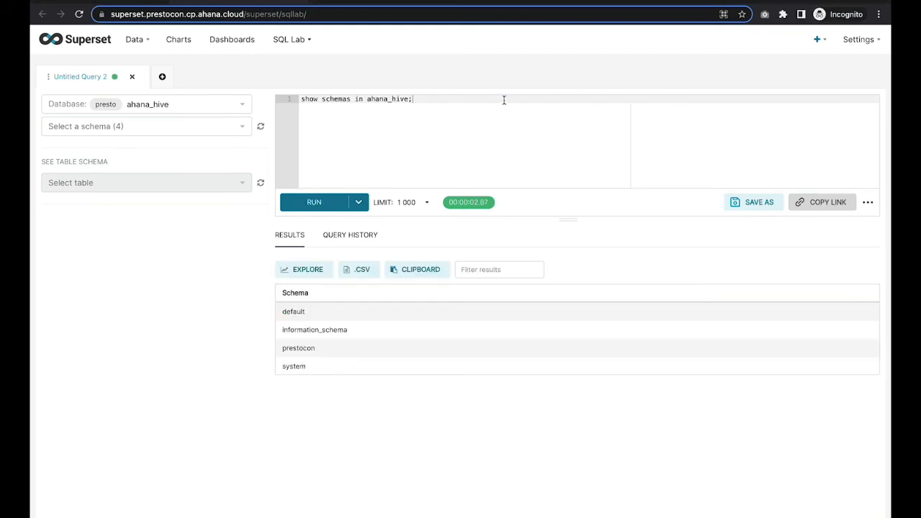
{"action": "left_click", "coordinate": [314, 201]}
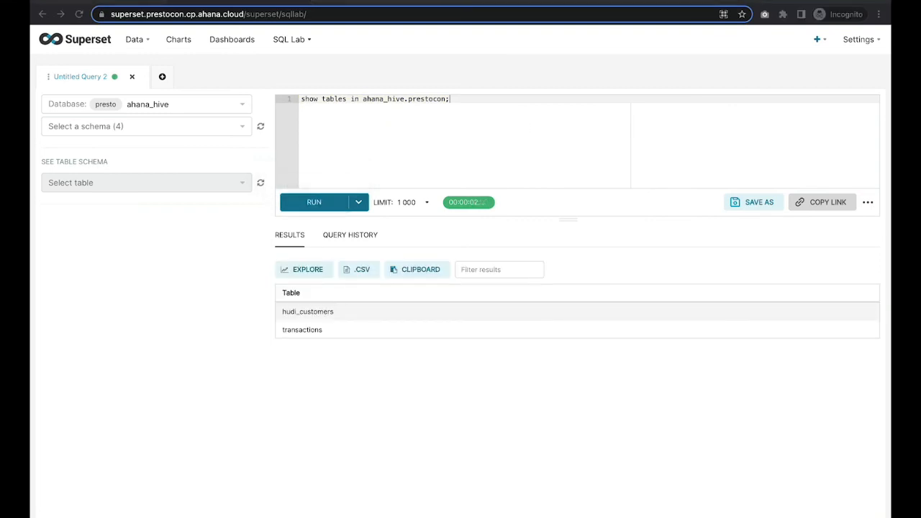
{"action": "type", "text": "select * from ahana_hive.prestocon.transactions limit 10;"}
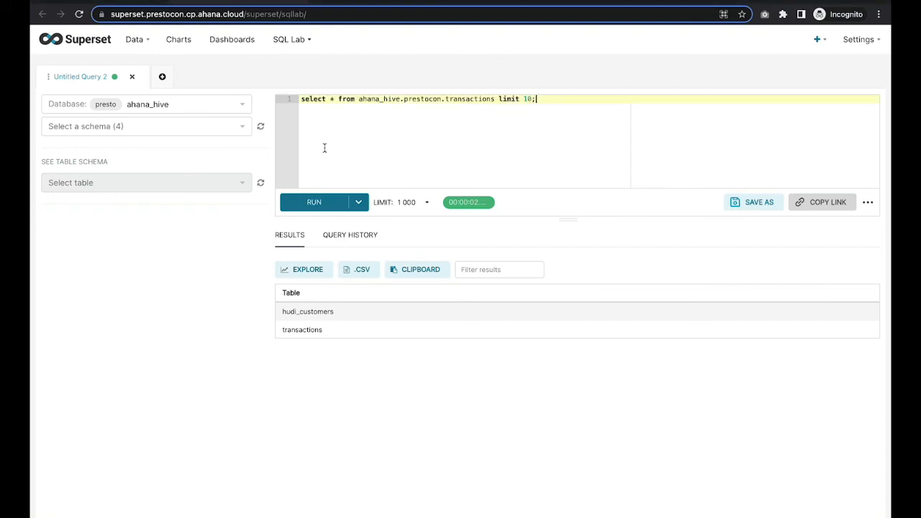
Run the transactions, category-totals and hudi_customers queries in SQL Lab
{"action": "left_click", "coordinate": [313, 201]}
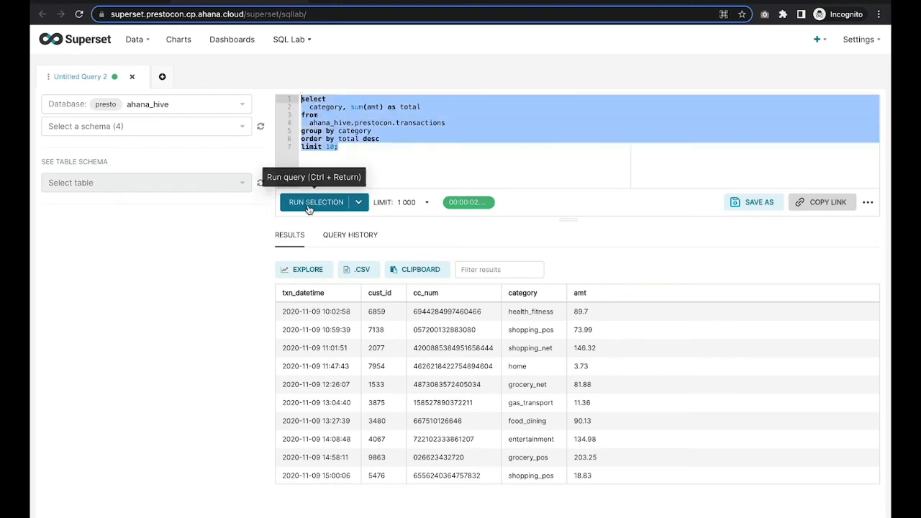
{"action": "left_click", "coordinate": [315, 201]}
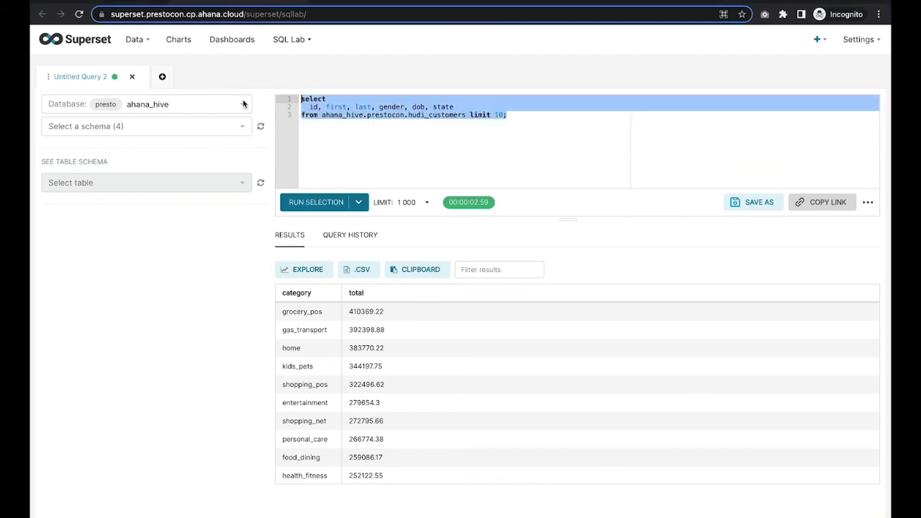
{"action": "left_click", "coordinate": [315, 201]}
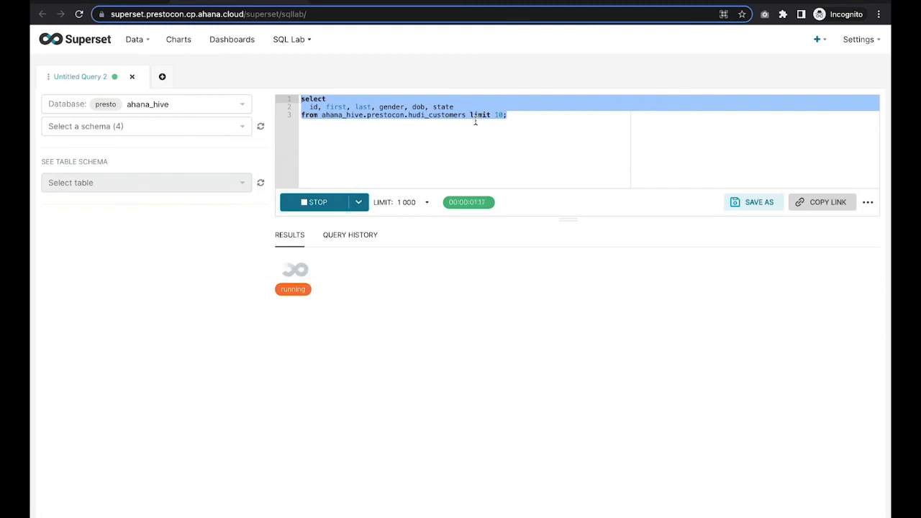